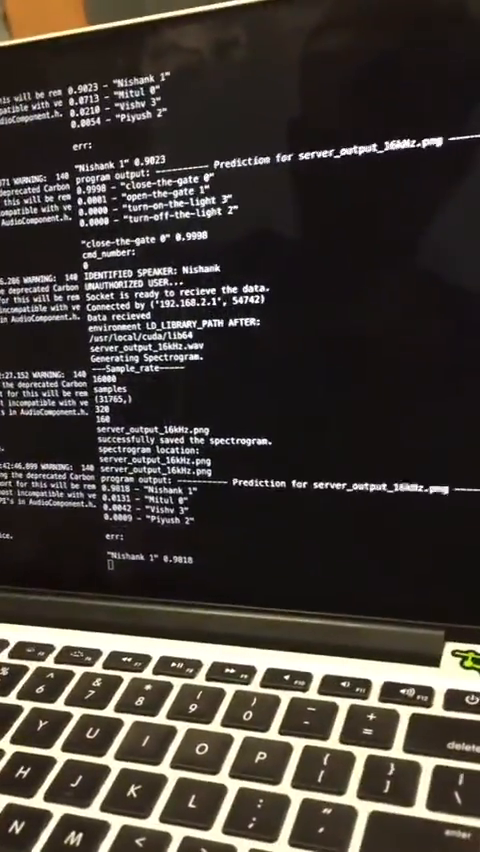
pyautogui.scroll(-3)
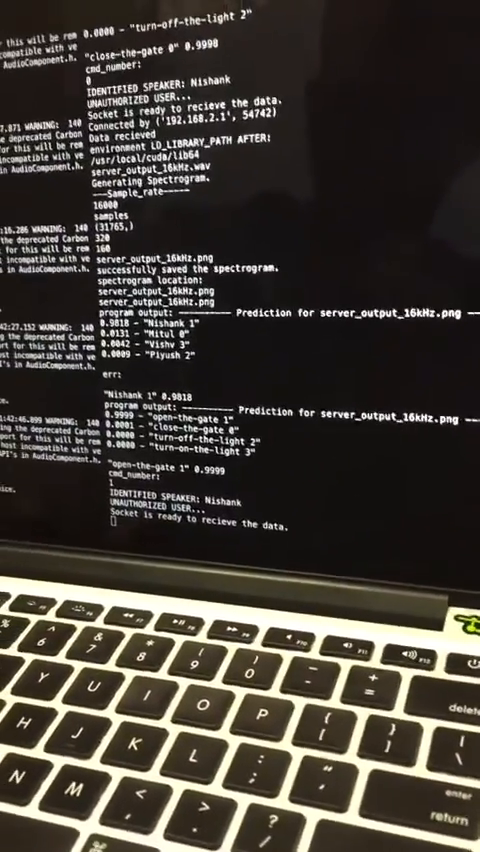